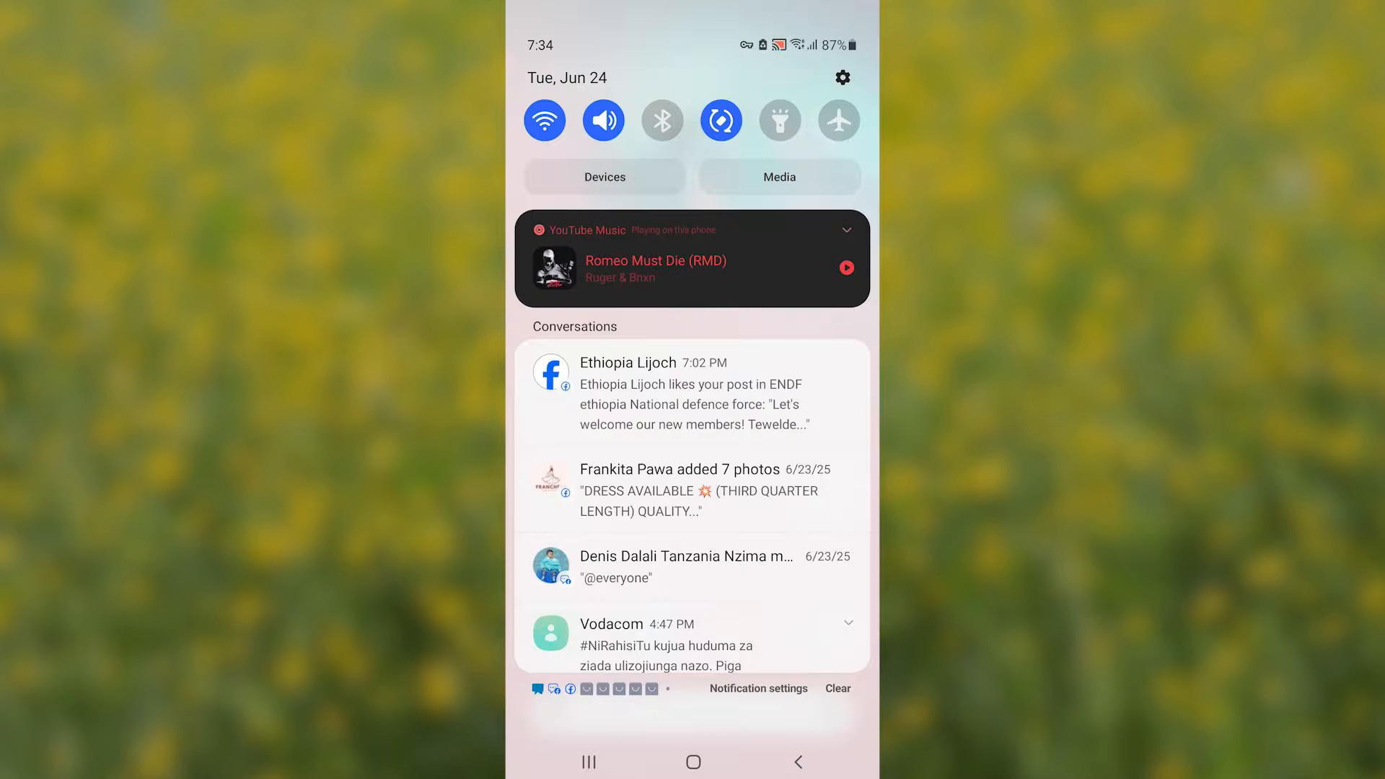
Open Settings, search the Apps list for 'finger h', and open Finger Heart Launcher's app info.
click(842, 77)
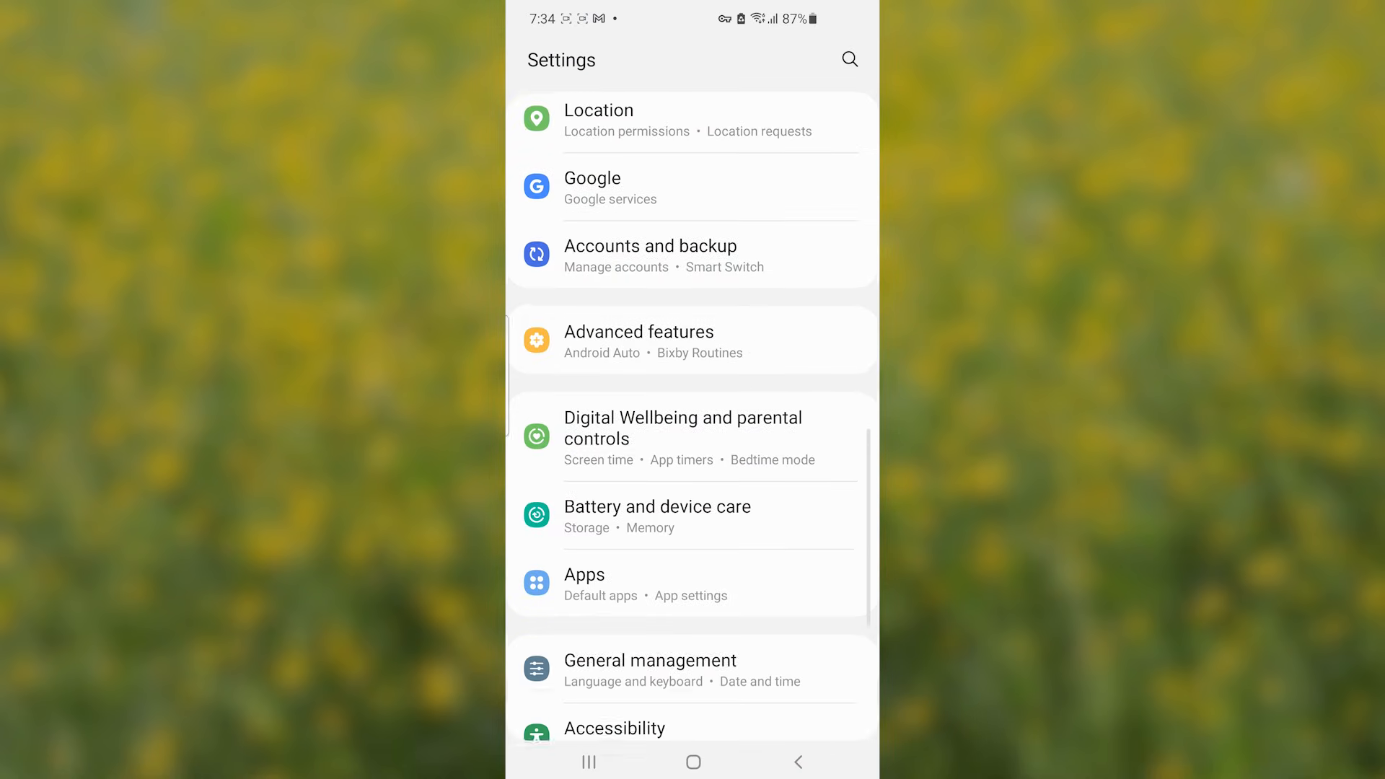
scroll(up, 3)
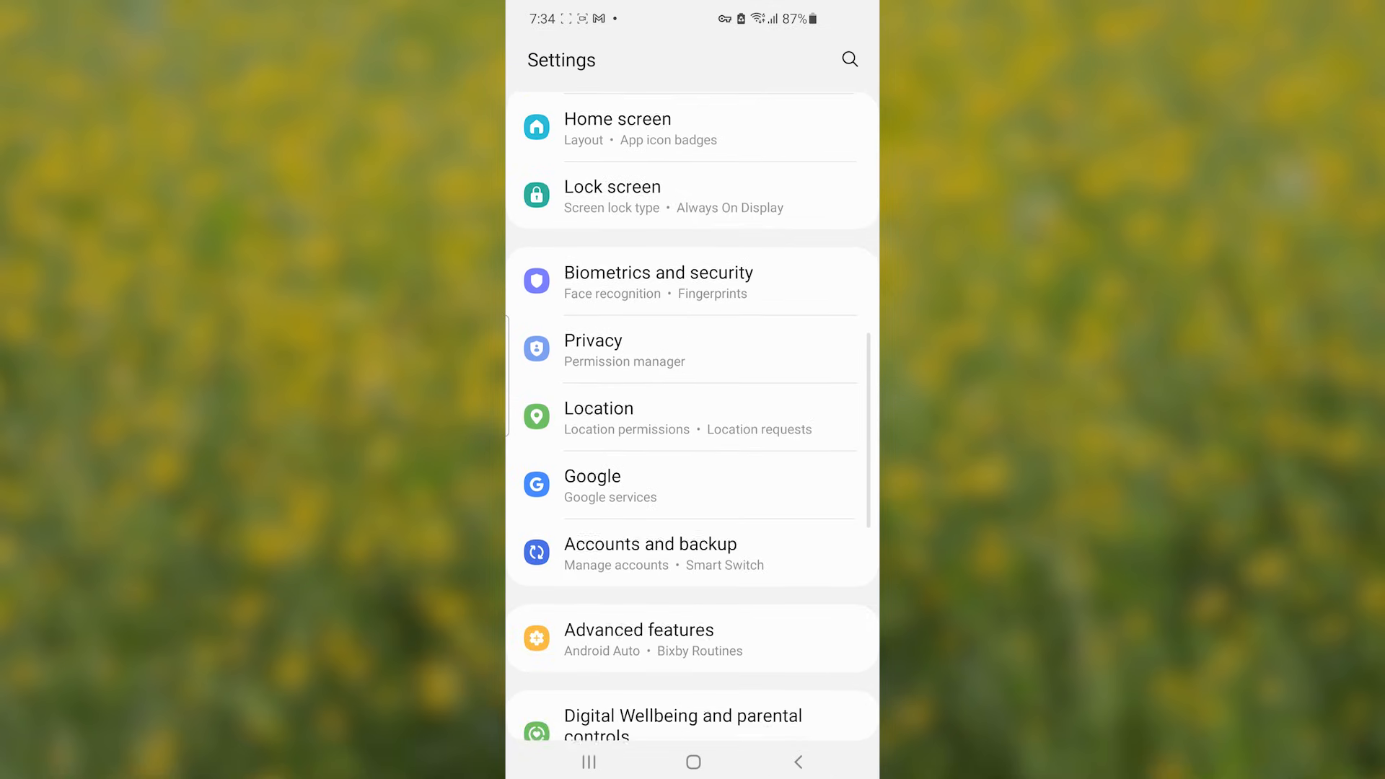
scroll(down, 3)
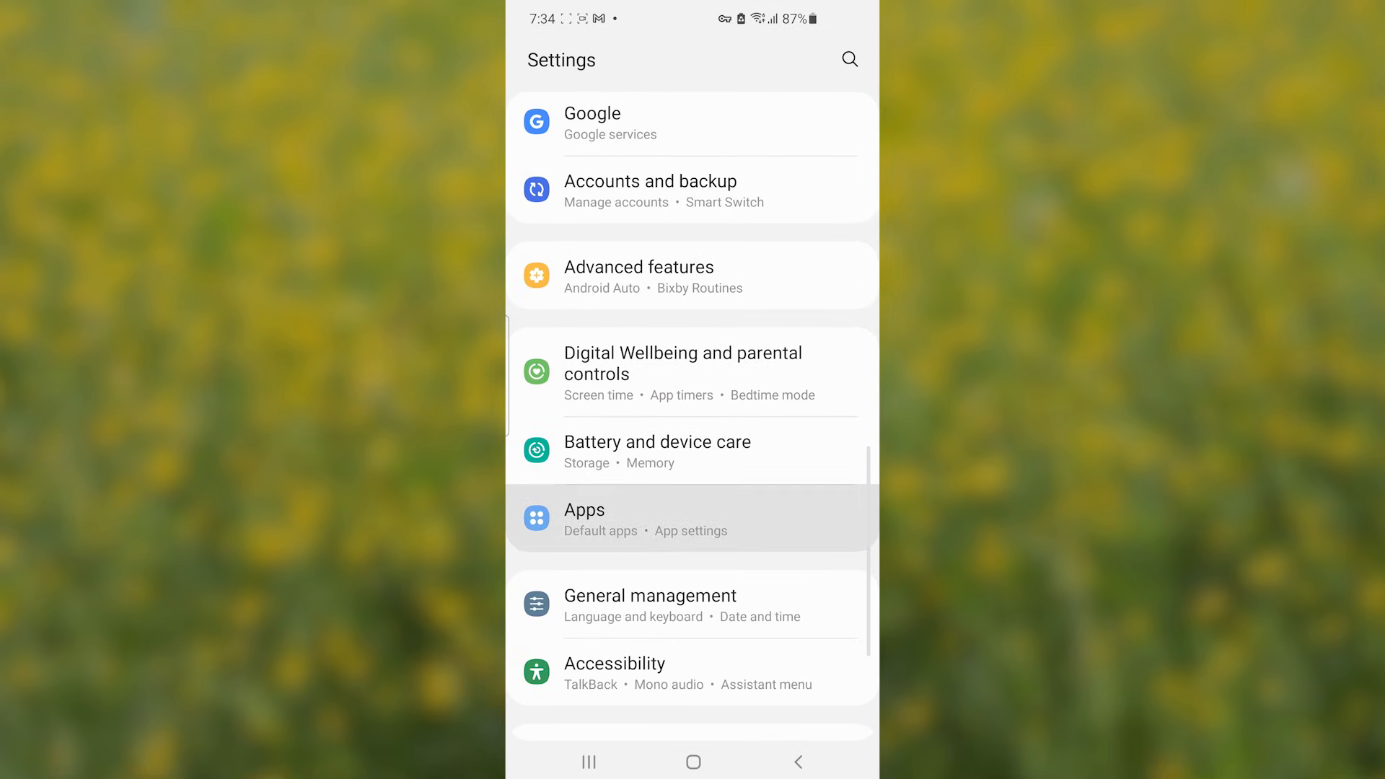
click(585, 510)
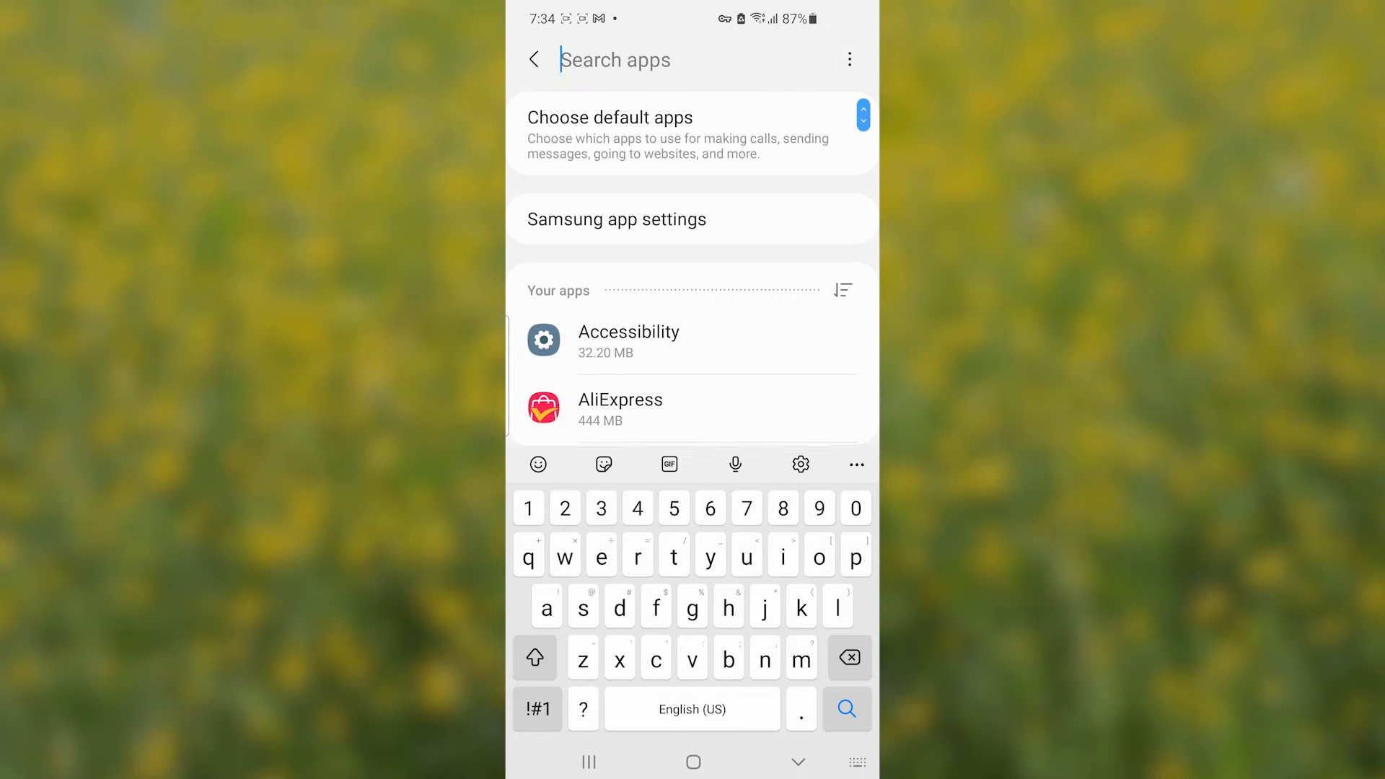
text(finver)
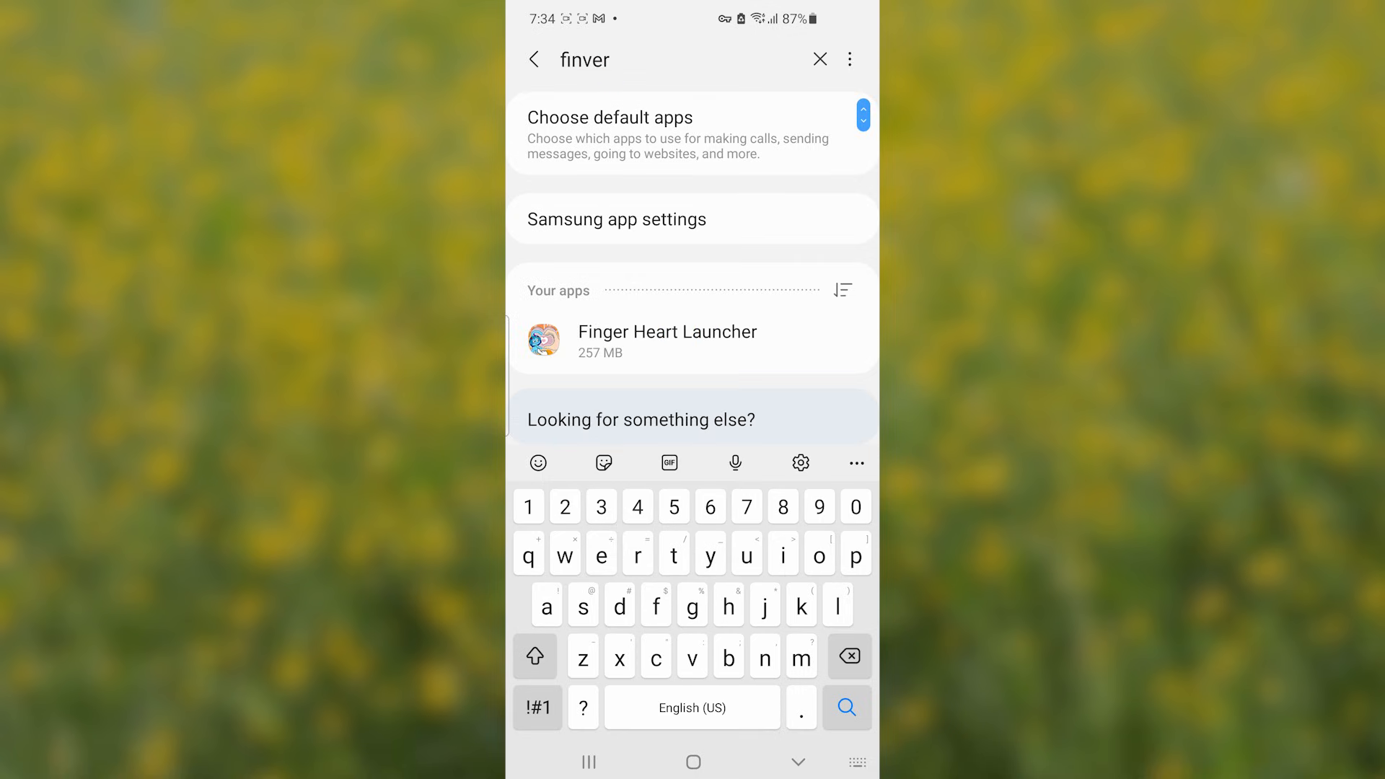
text(finger h)
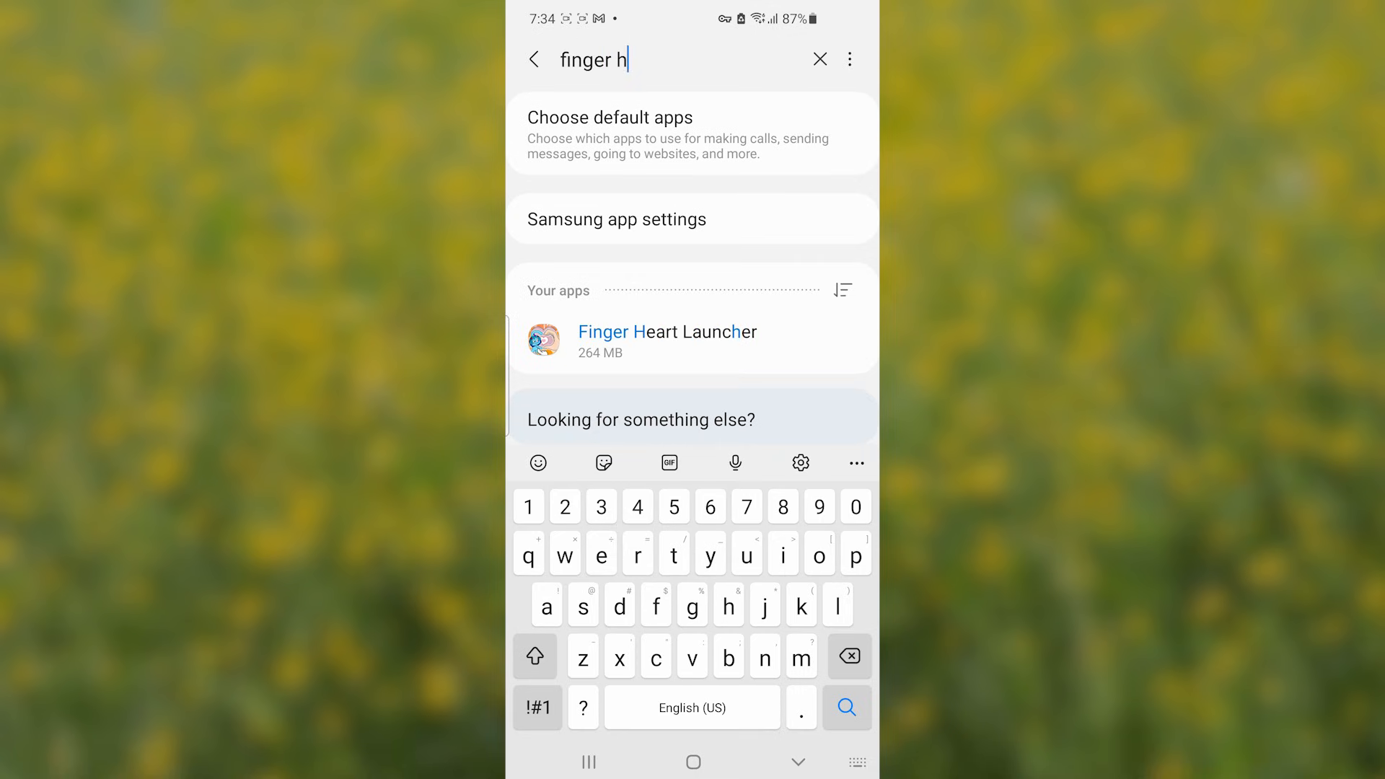
click(667, 340)
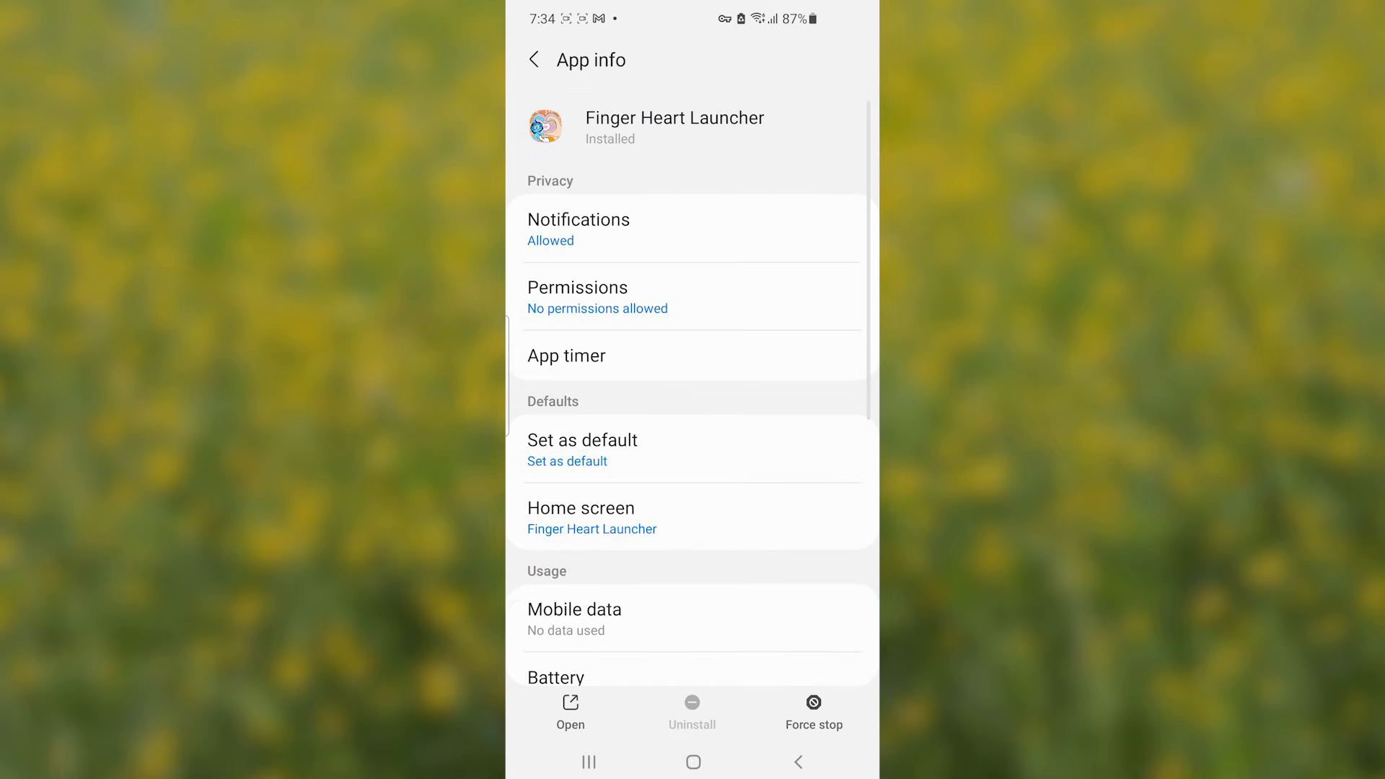
Switch the home screen app from Finger Heart Launcher to One UI Home.
scroll(down, 3)
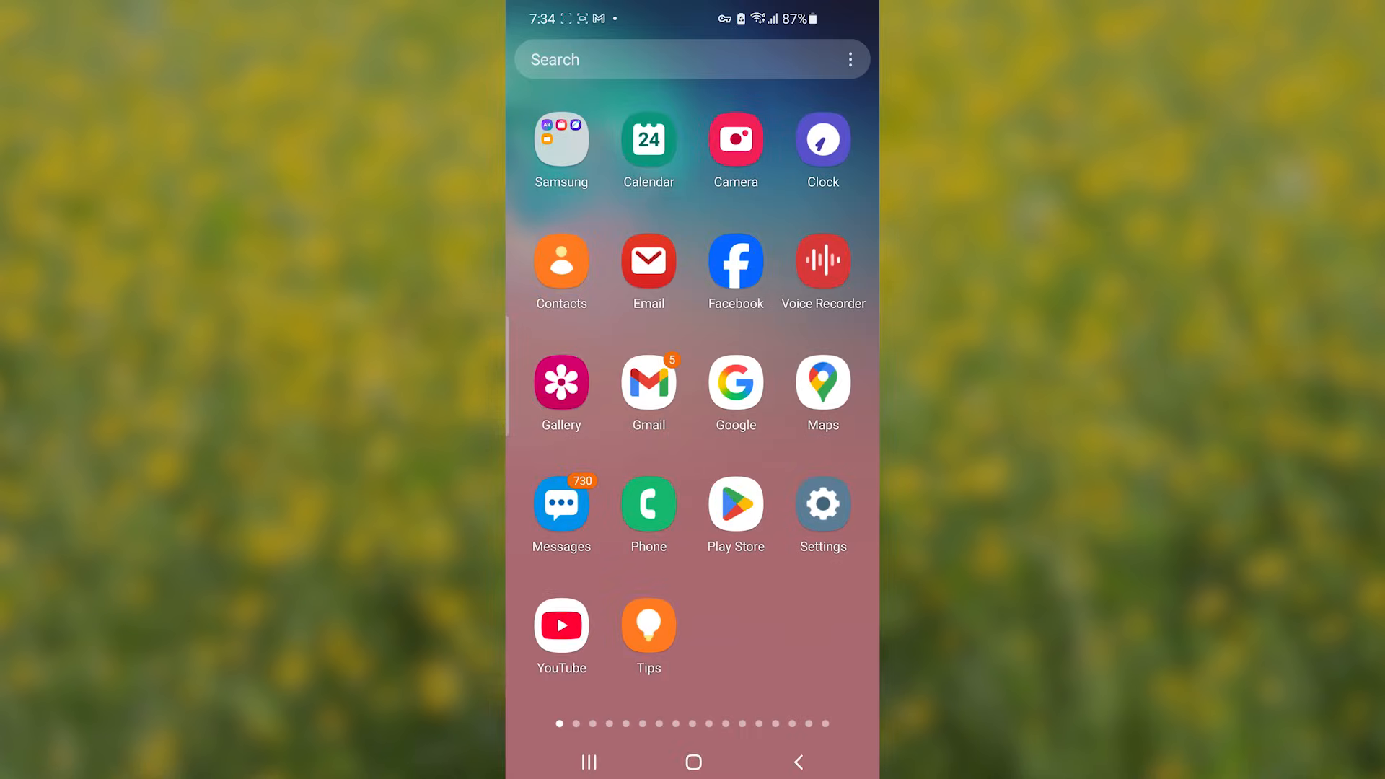
Search Apps for 'fing', reopen Finger Heart Launcher's app info, and start uninstalling it.
scroll(down, 3)
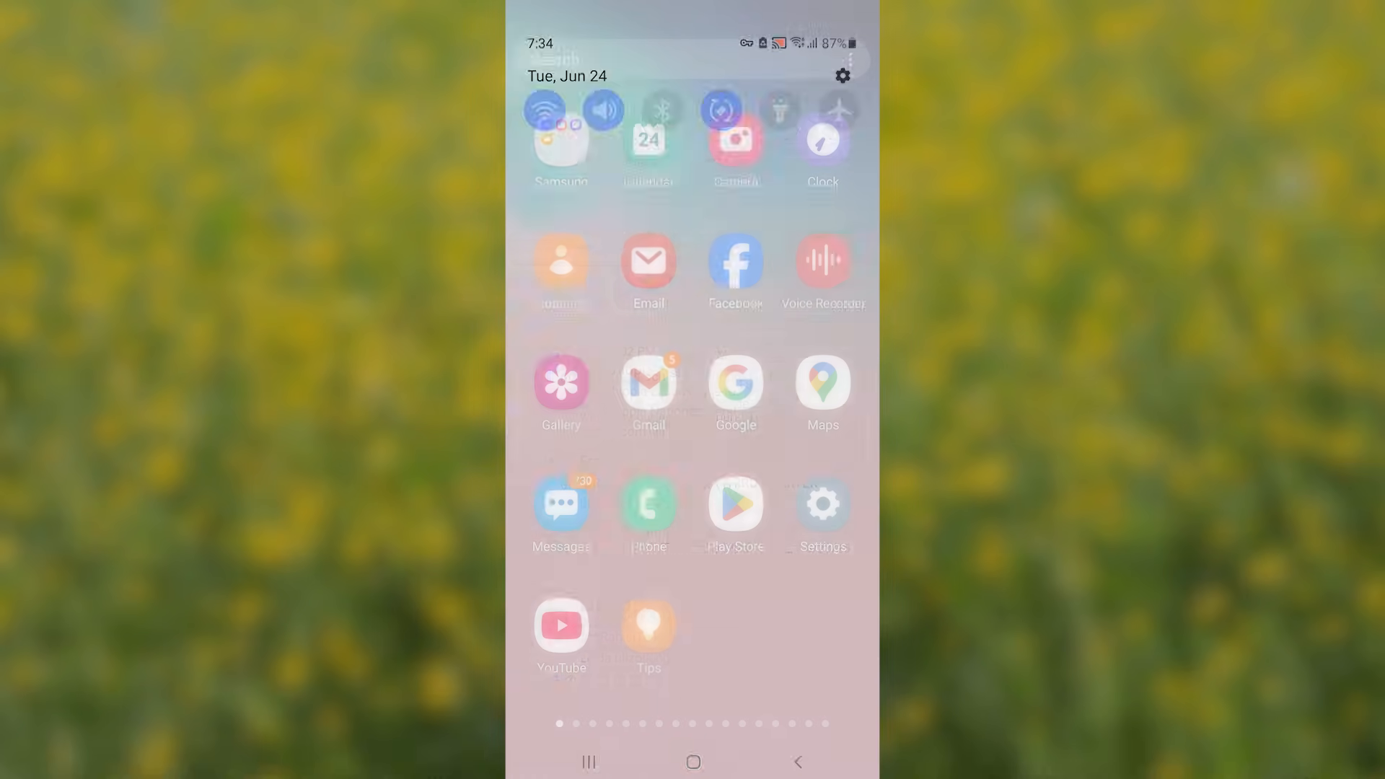
click(822, 505)
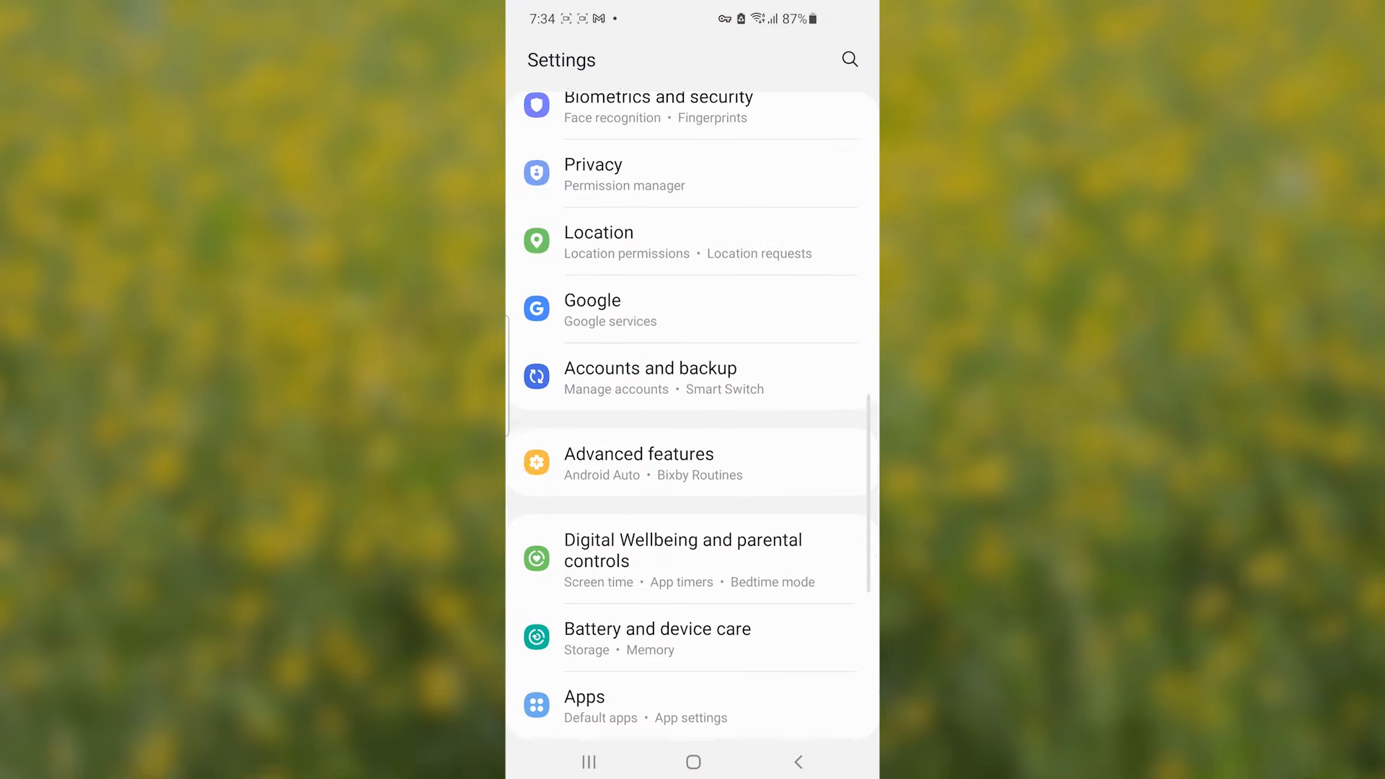
click(585, 697)
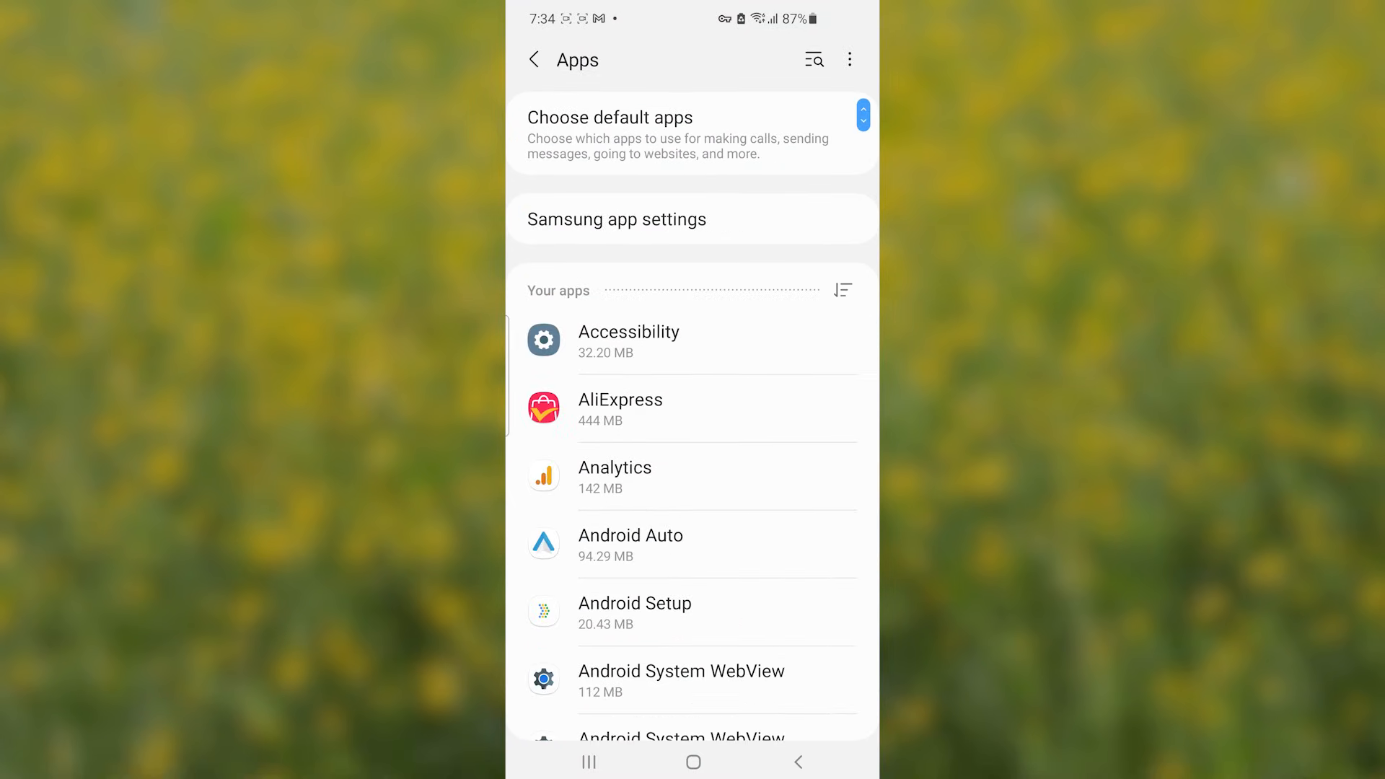
text(fing)
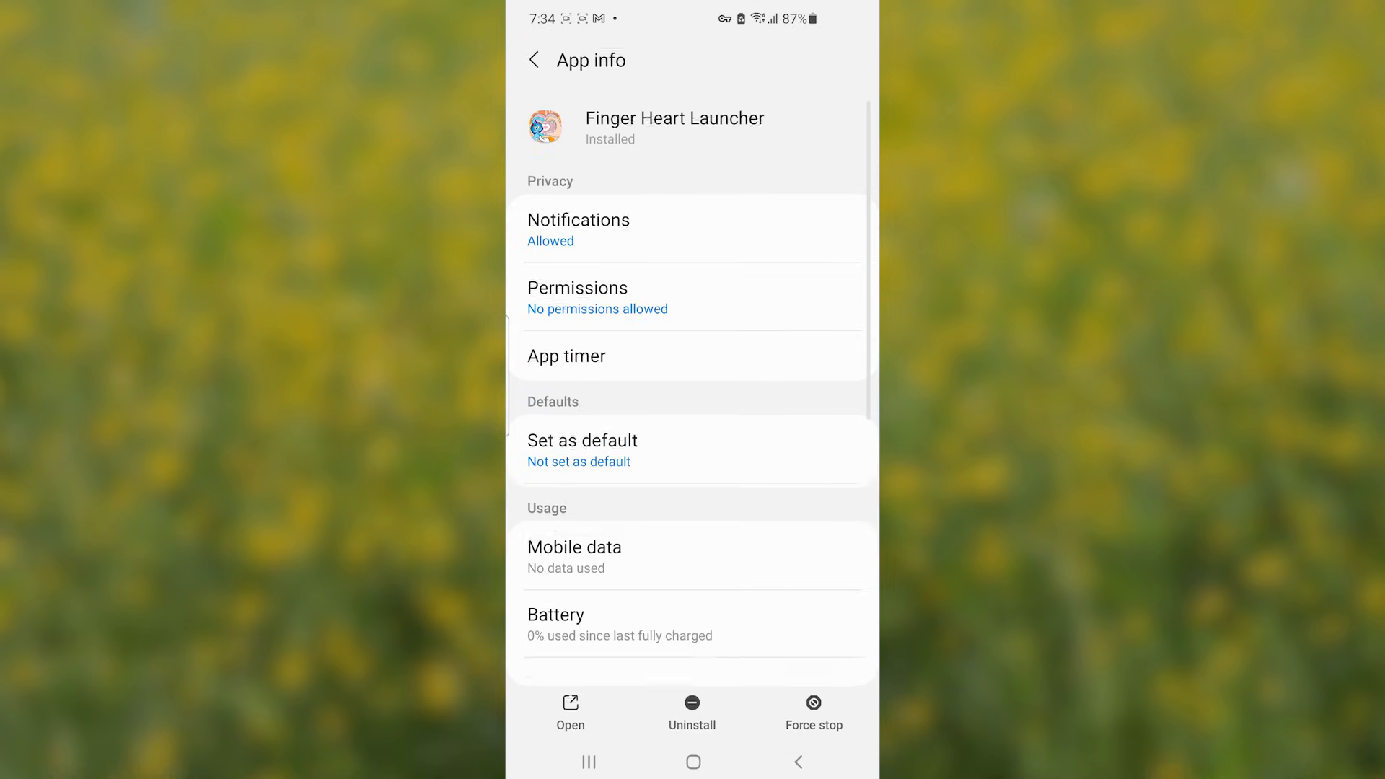
click(692, 704)
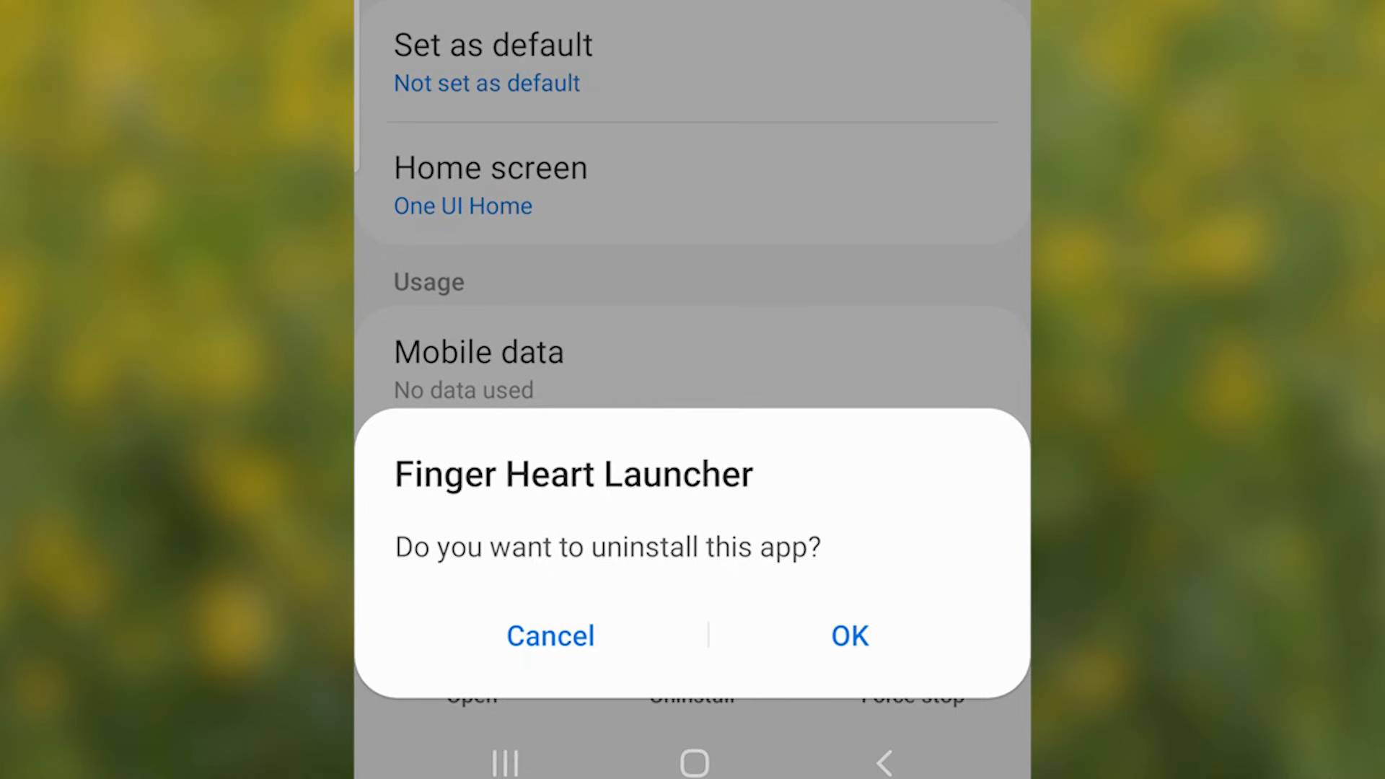
Answer the uninstall confirmation and return to the launcher's home screen.
click(550, 635)
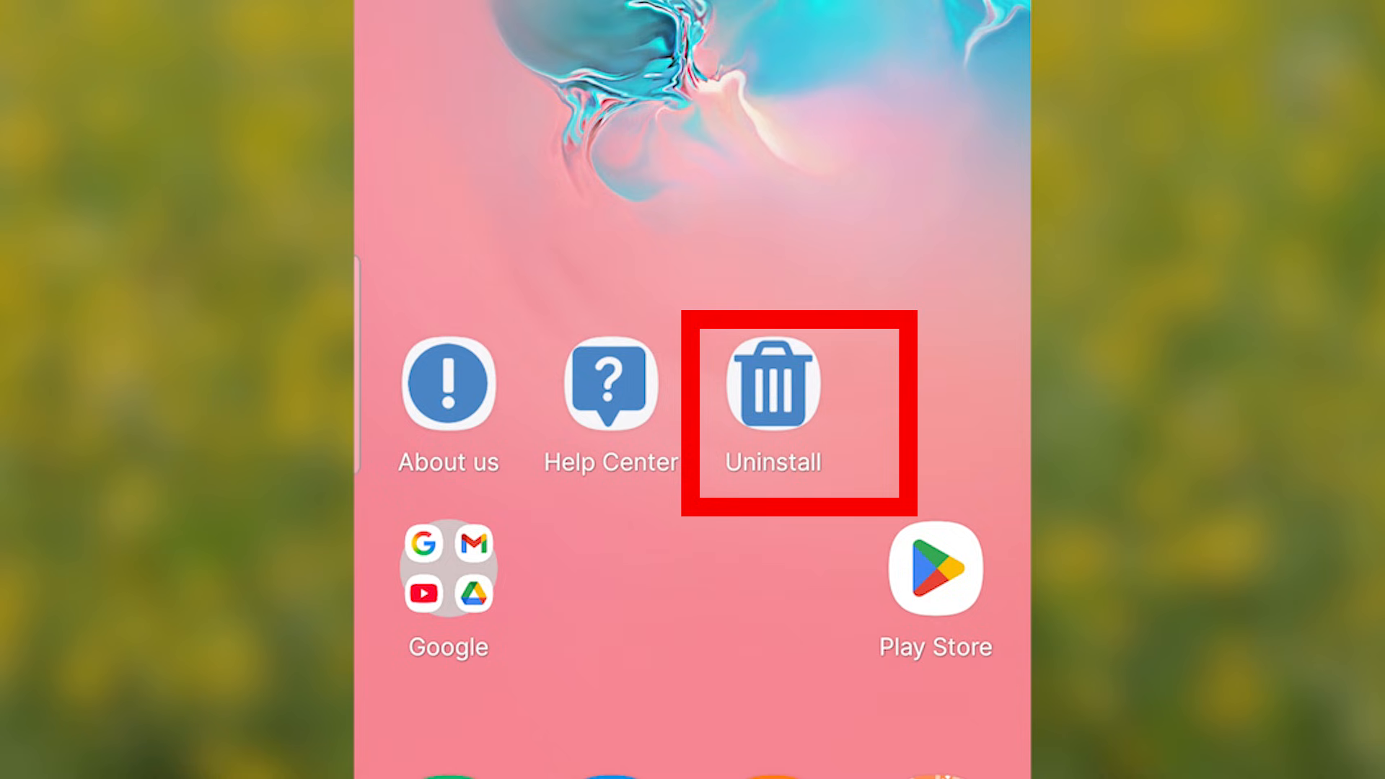
Uninstall Finger Heart Launcher via its home-screen Uninstall icon, confirming with OK.
click(774, 386)
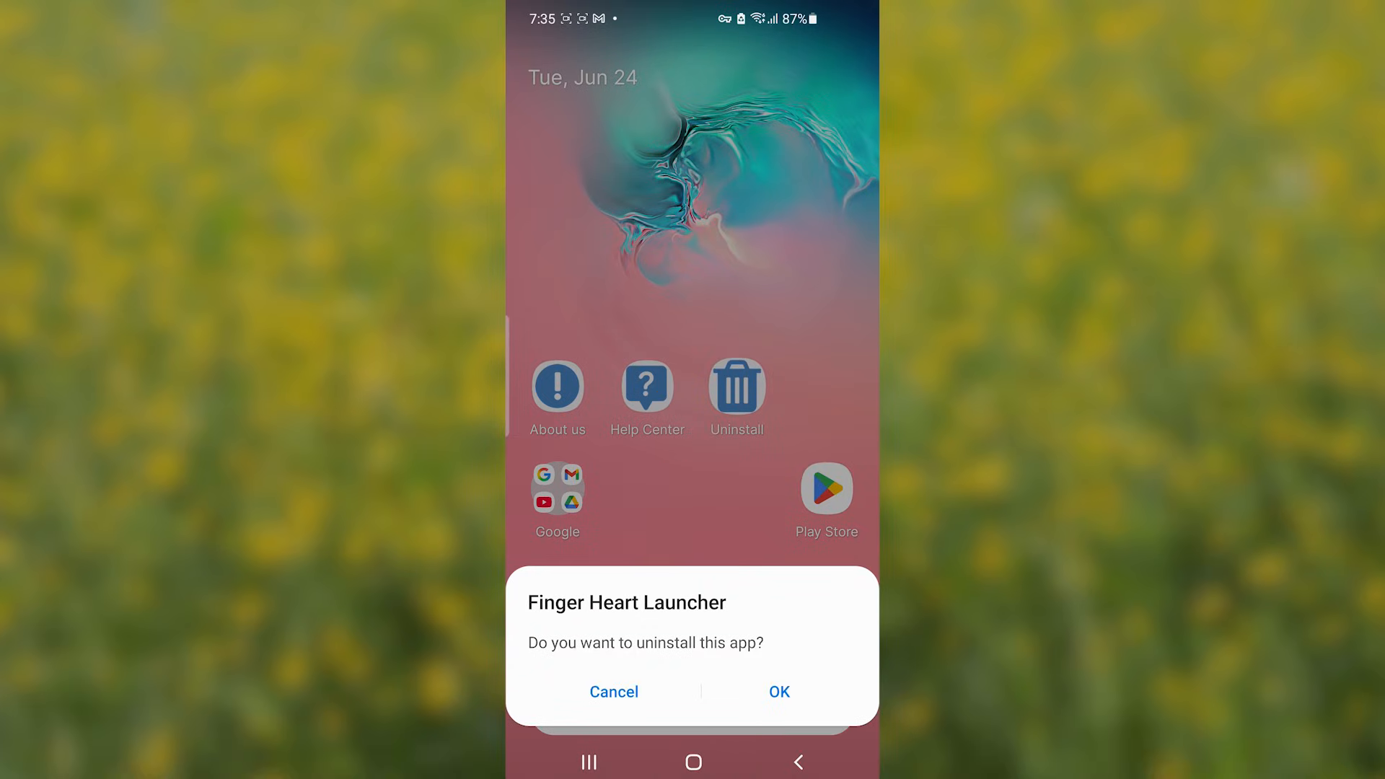
click(779, 691)
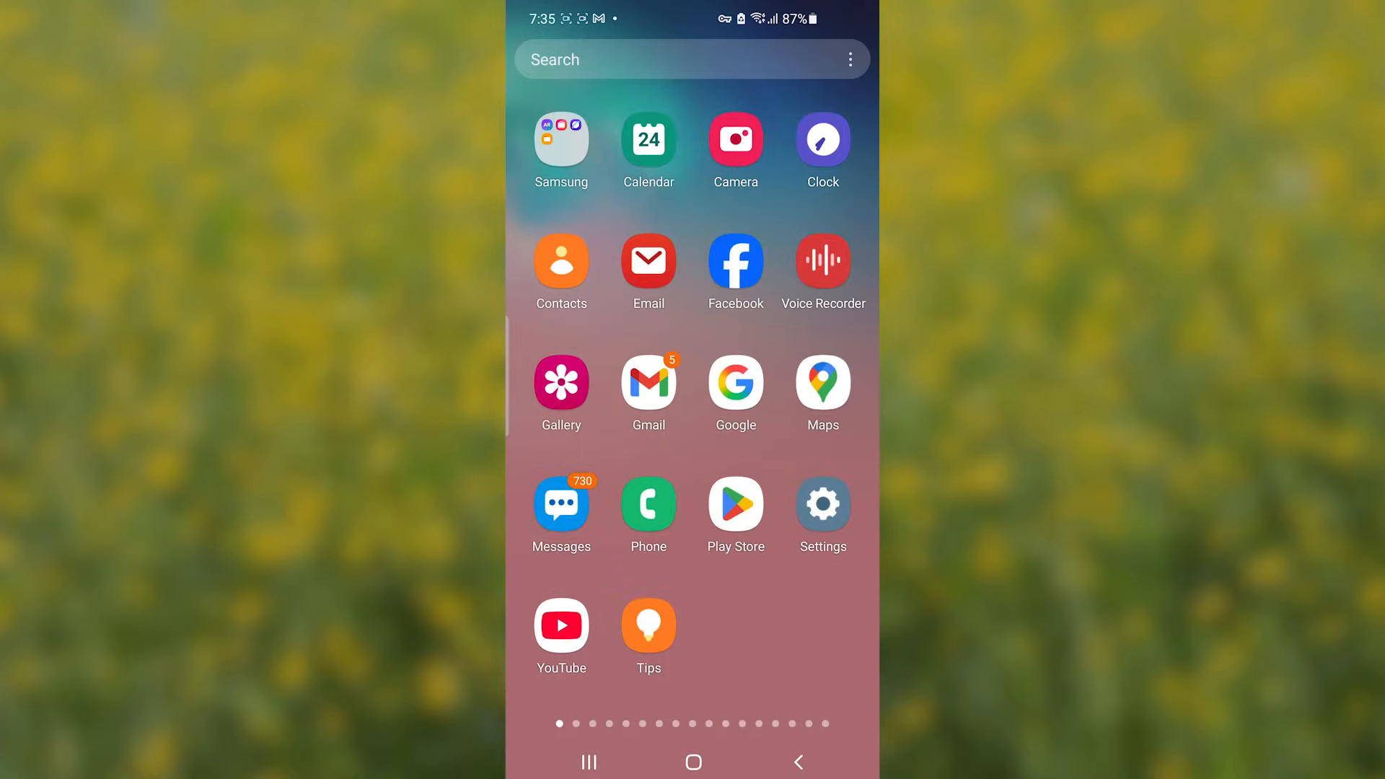